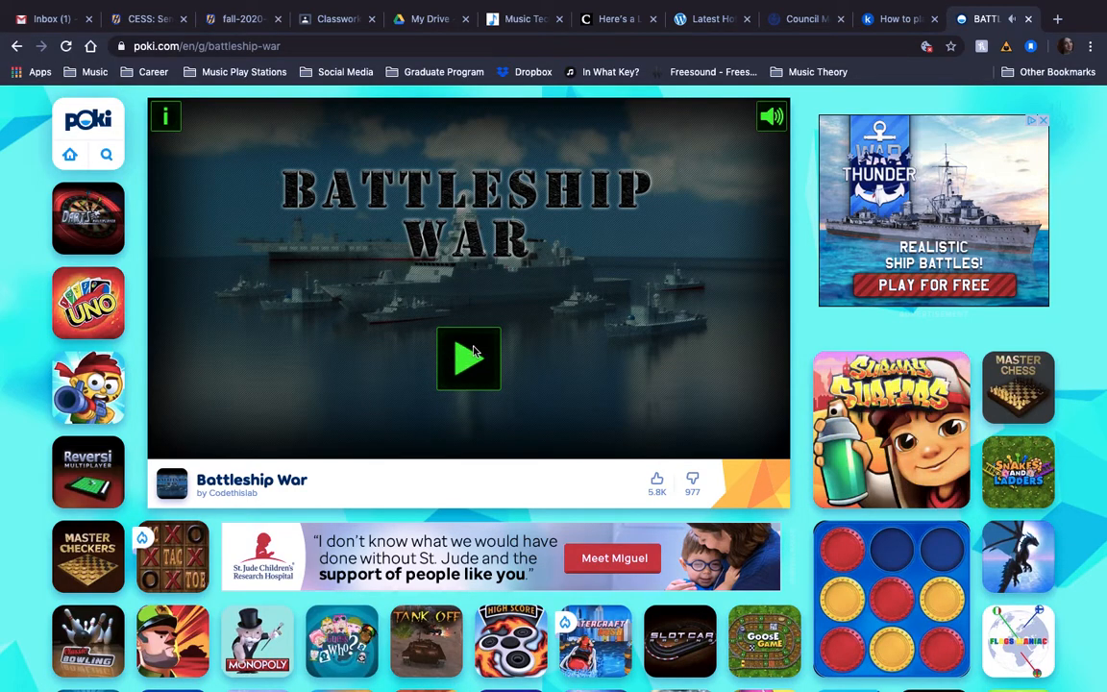
Launch Battleship War from its title screen to reach the game mode choices.
left_click(469, 358)
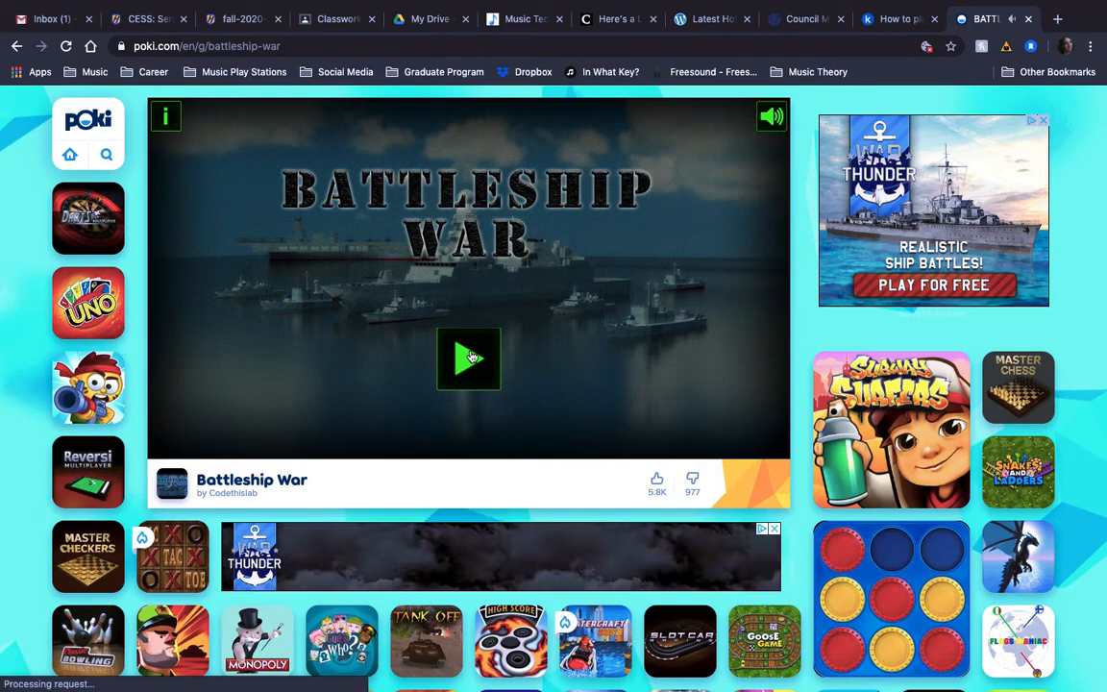
left_click(469, 358)
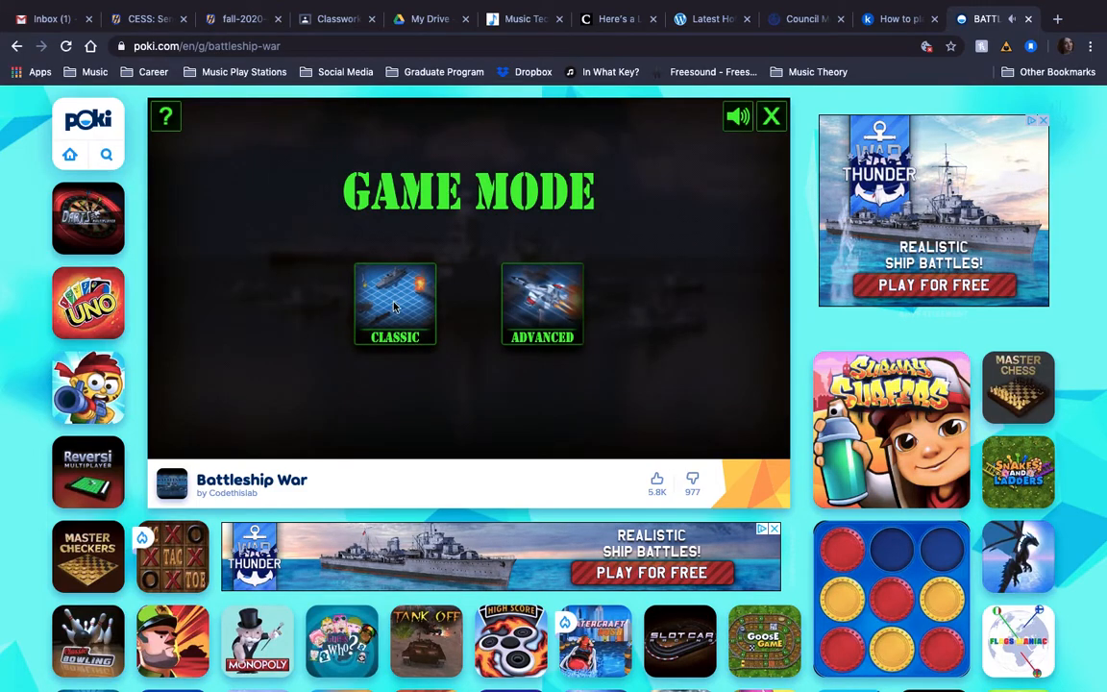
Pick CLASSIC mode and shuffle all six ships onto the strategy grid.
left_click(394, 305)
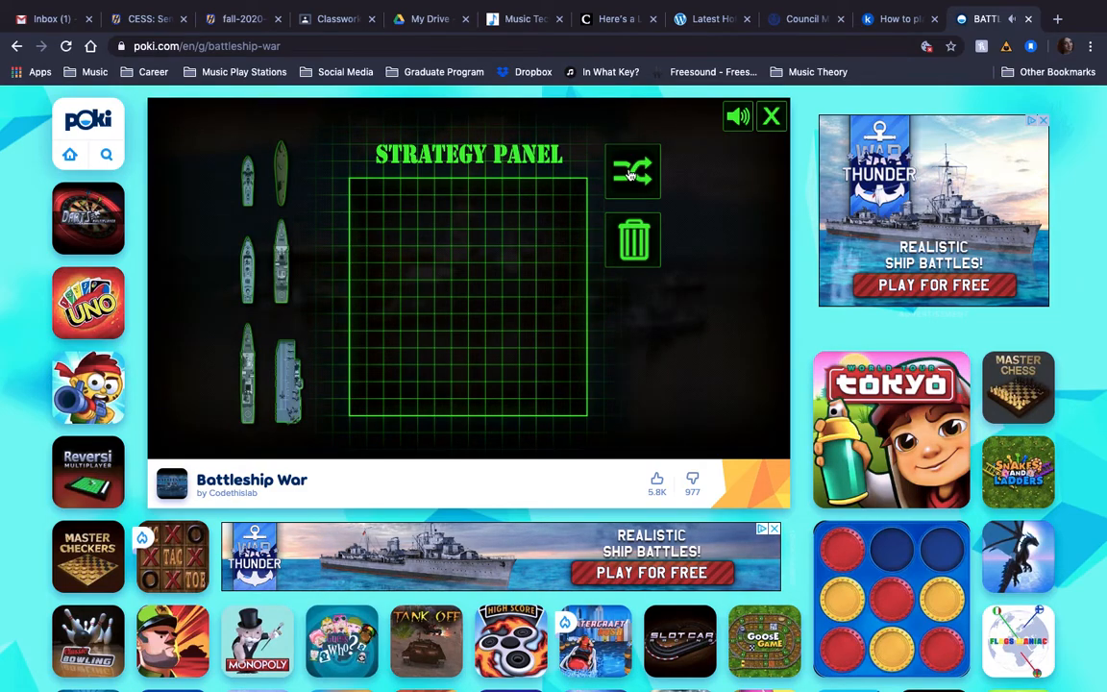
left_click(633, 171)
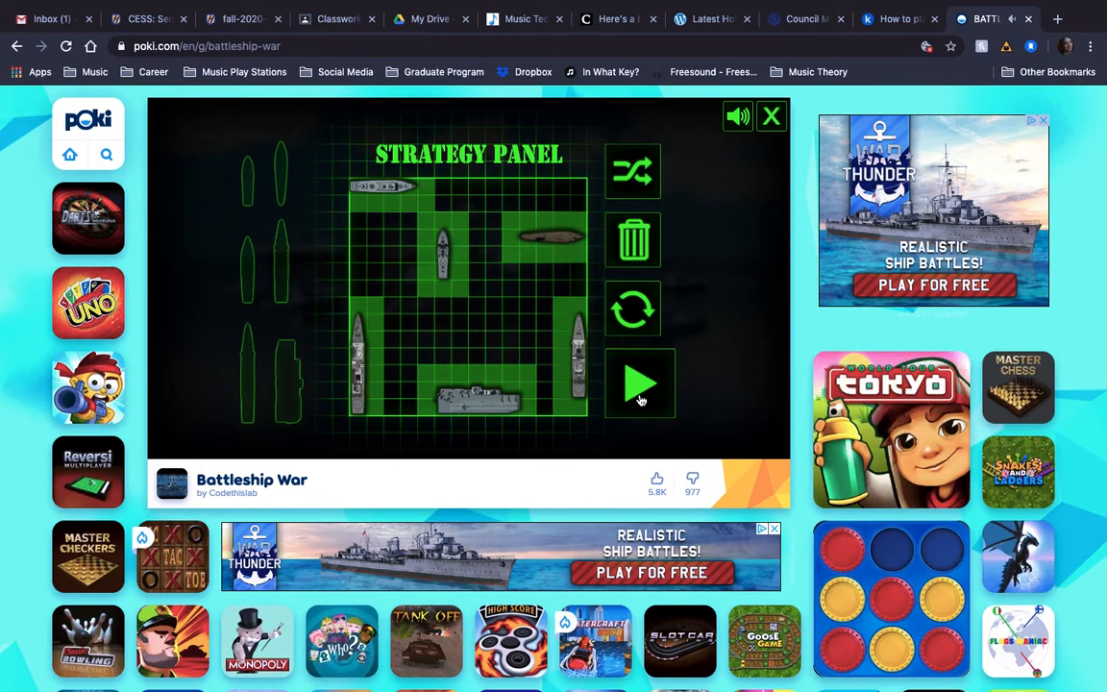
Start the battle with the placed fleet and fire the first shots at enemy cells.
left_click(641, 383)
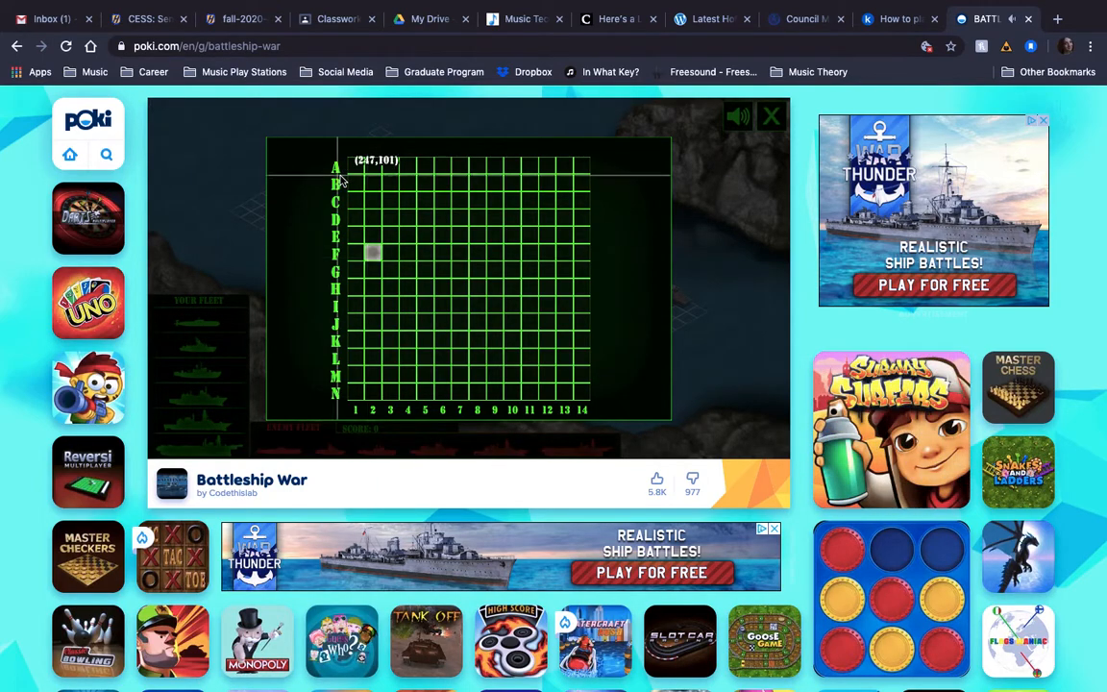
mouse_move(335, 404)
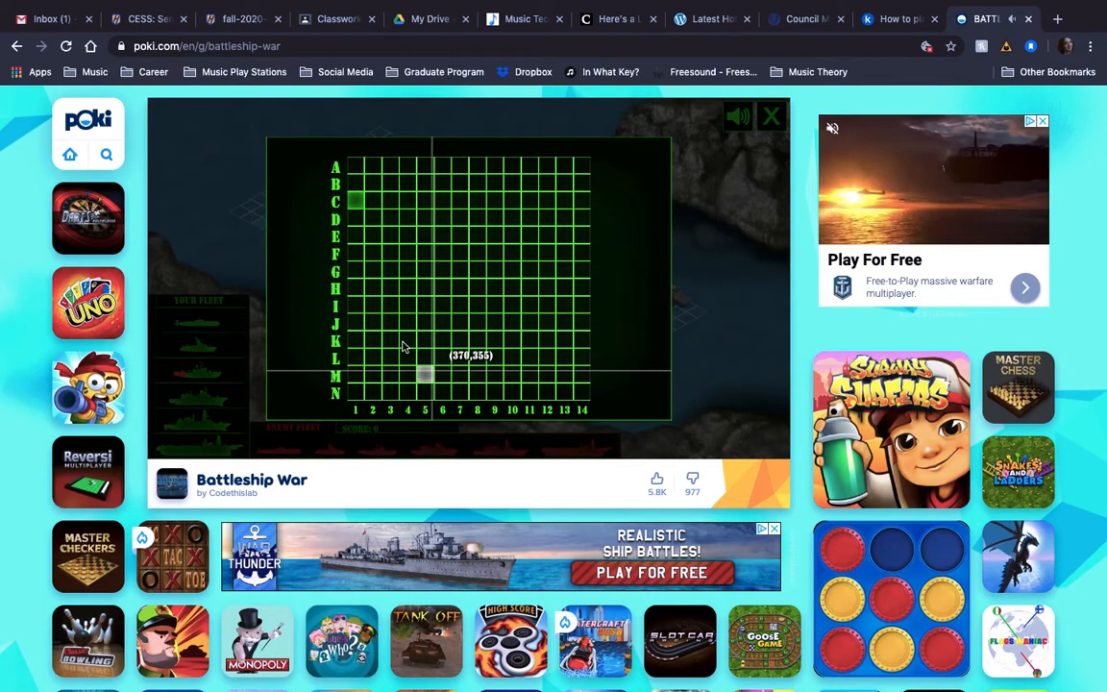
mouse_move(442, 200)
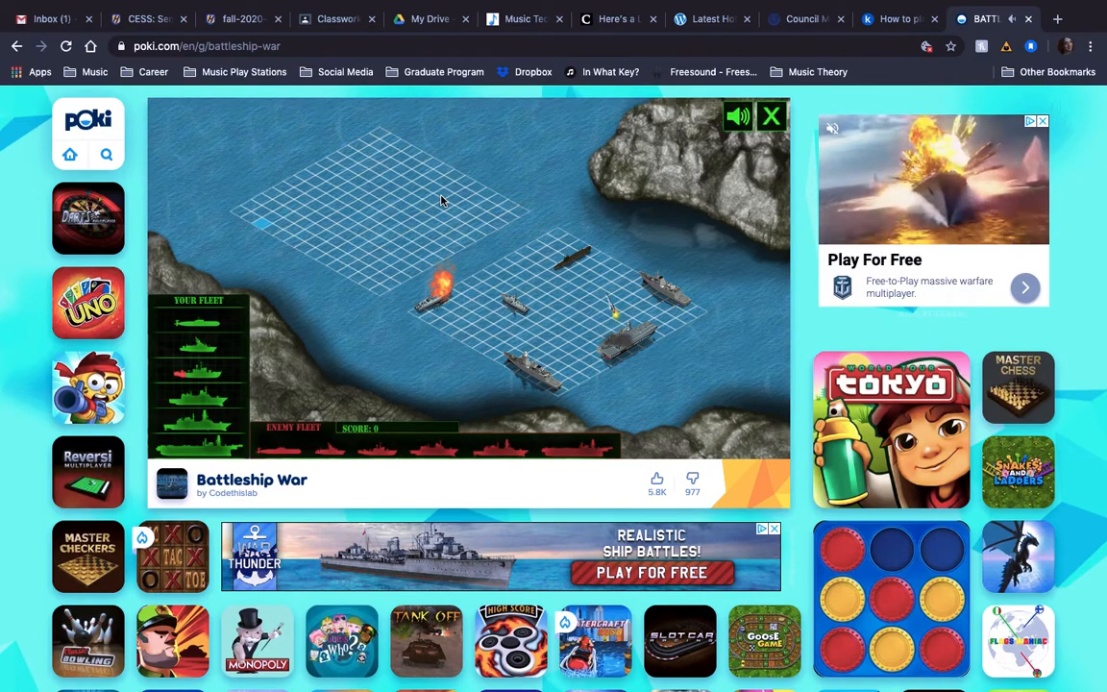
left_click(378, 211)
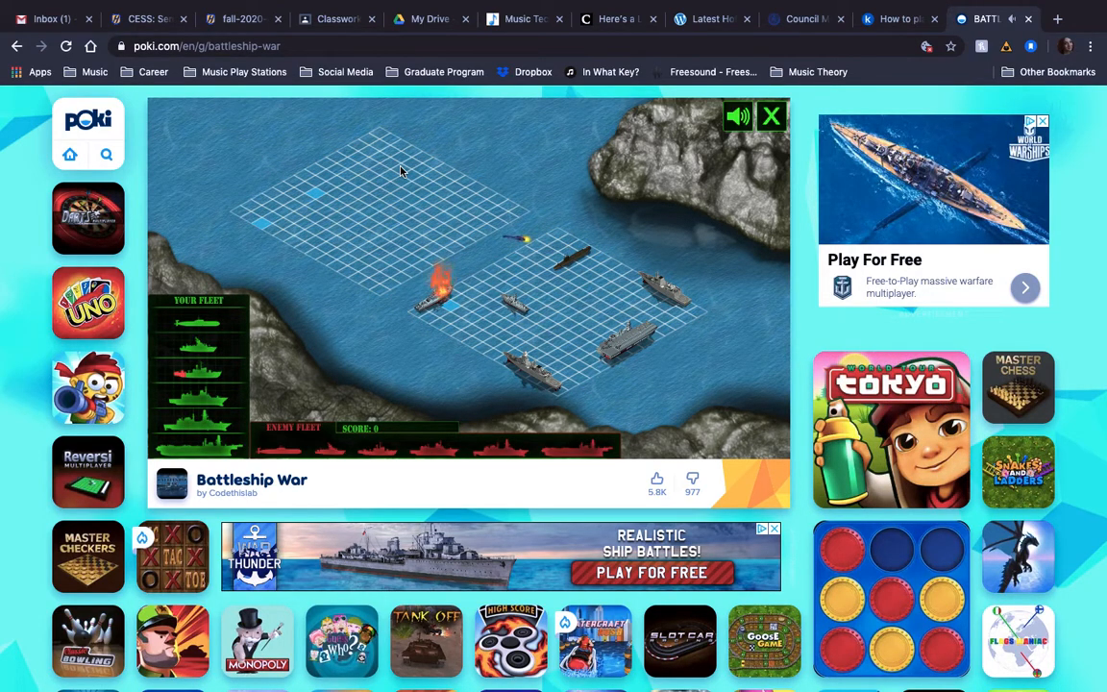
left_click(377, 211)
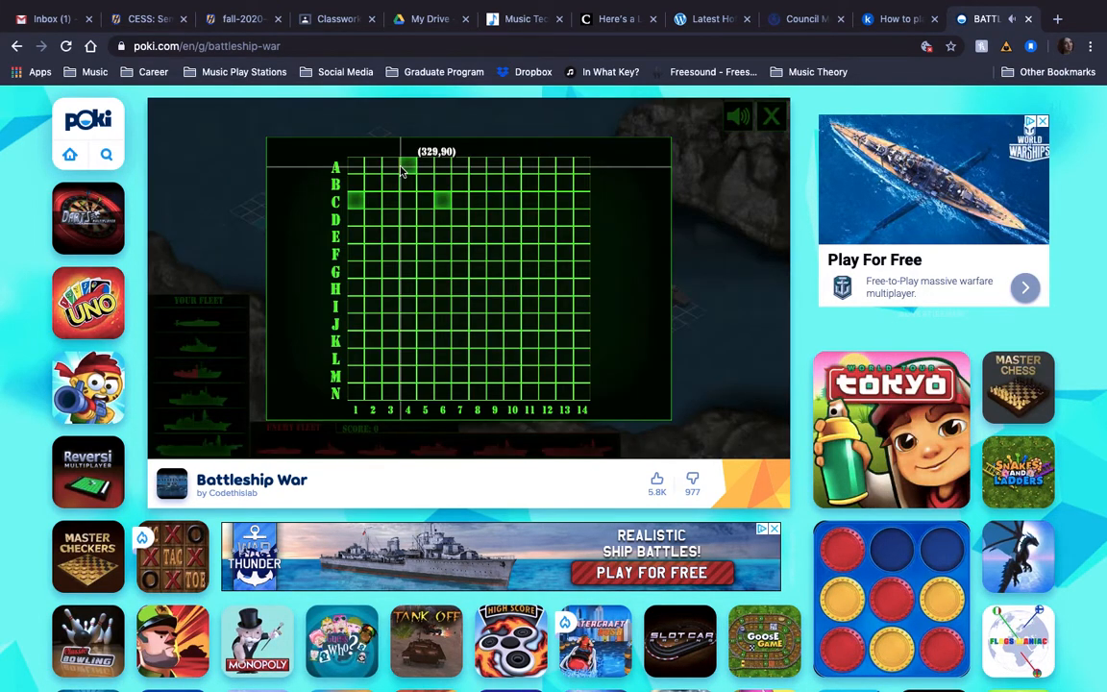
mouse_move(528, 375)
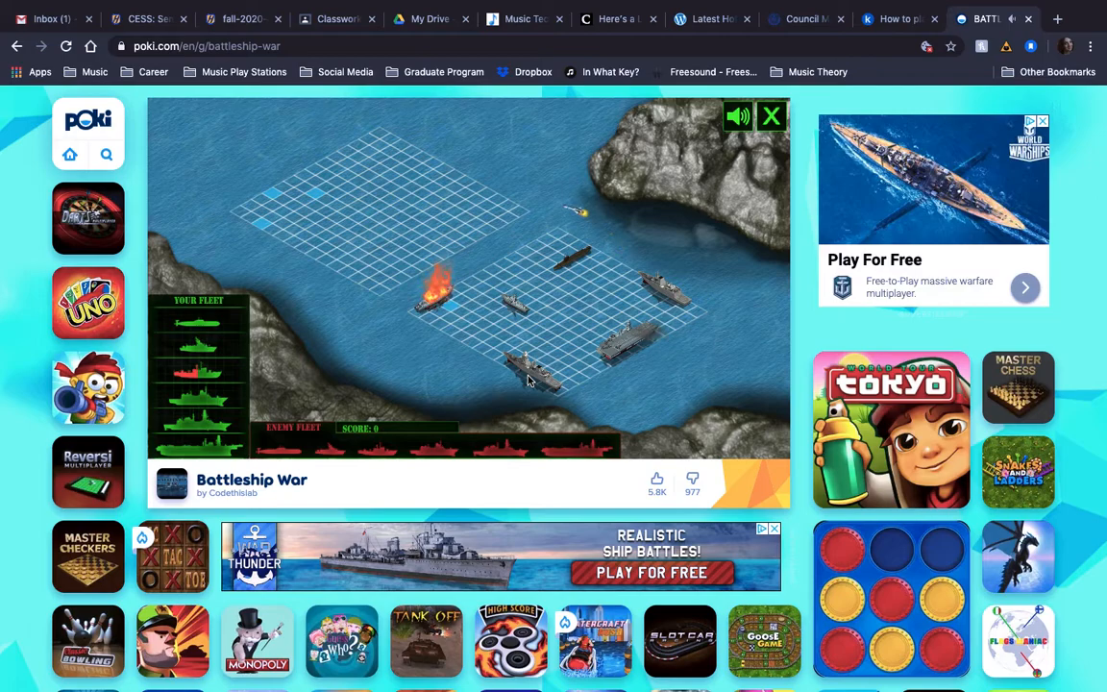
left_click(377, 212)
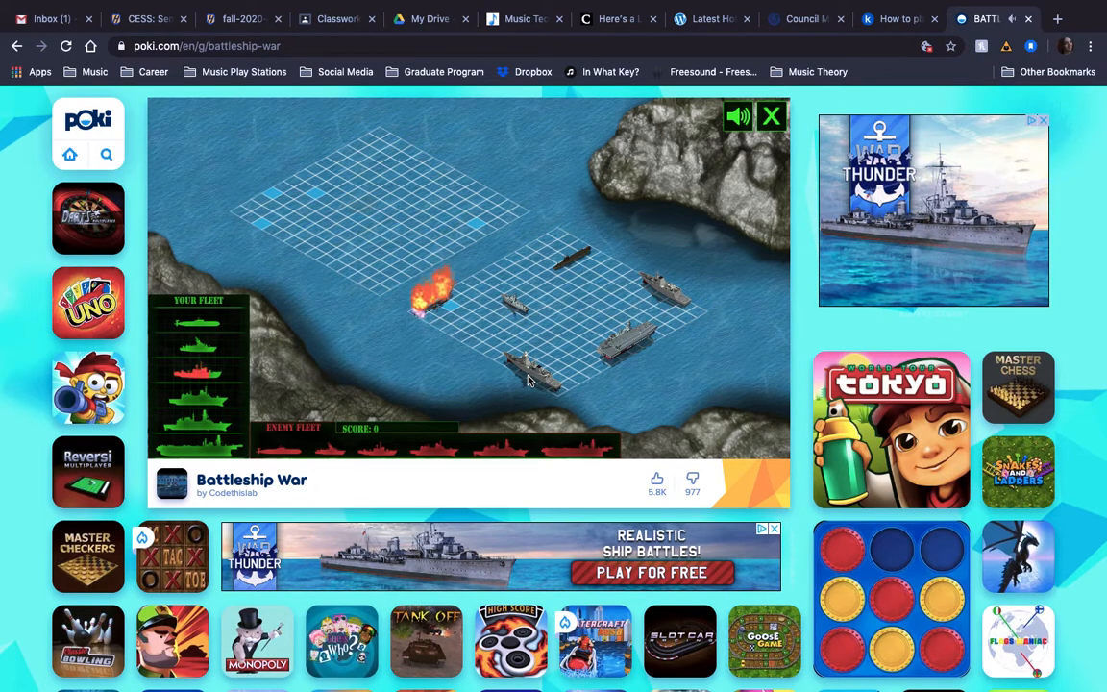
left_click(529, 380)
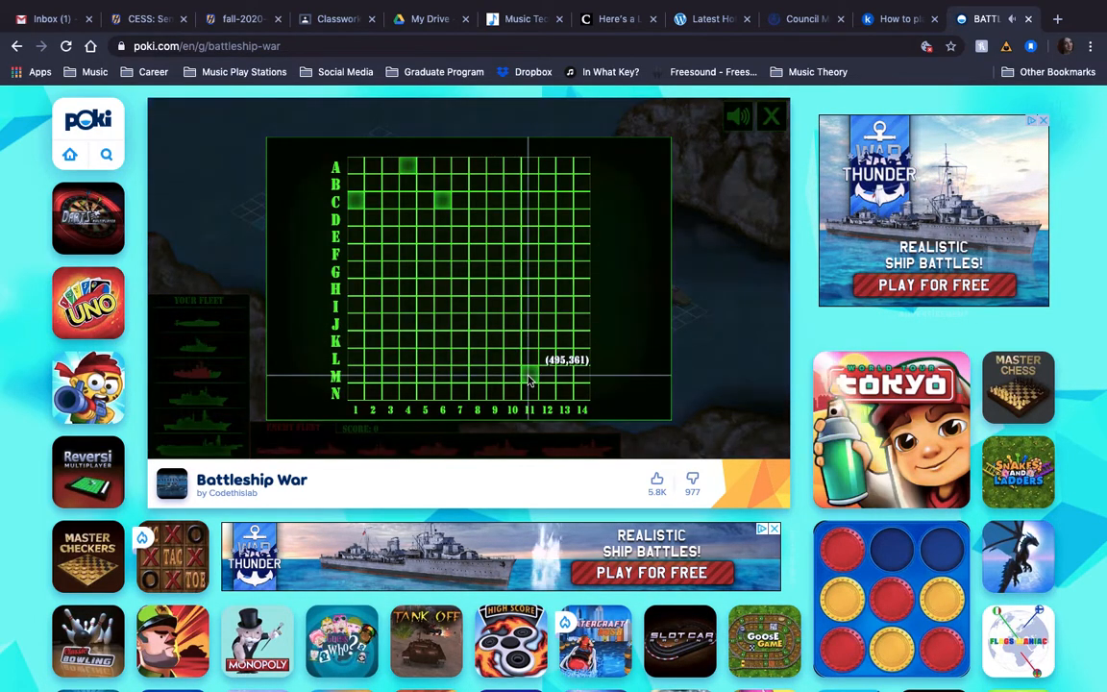
mouse_move(565, 311)
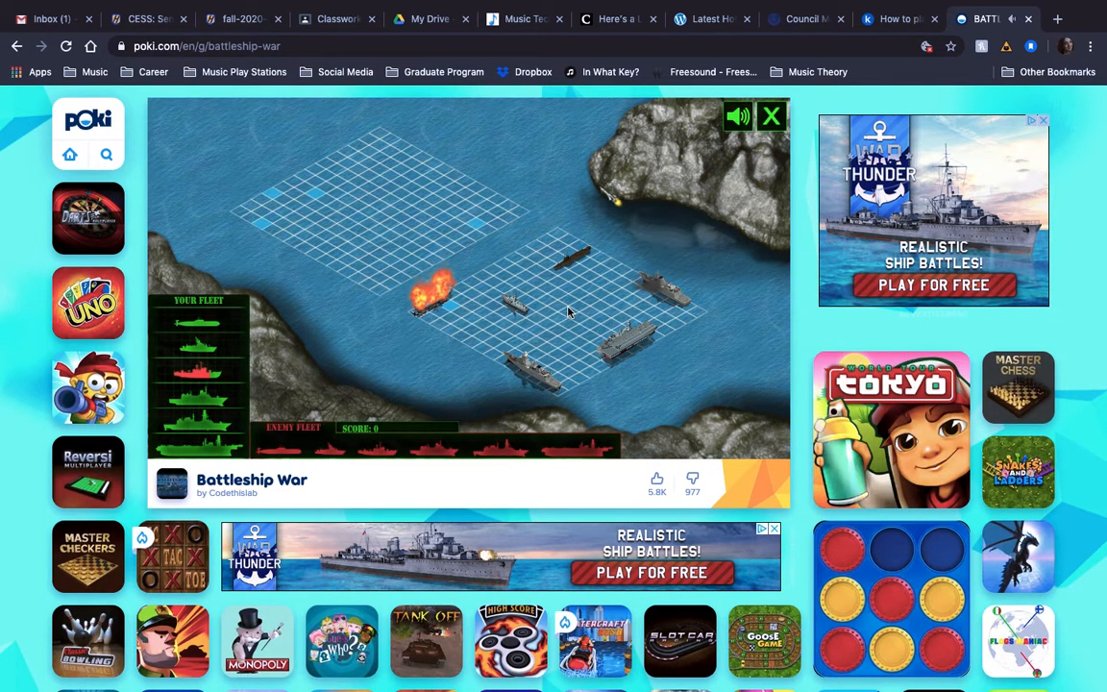
Fire four more shots at the enemy grid, bringing marked shots to eight.
left_click(378, 211)
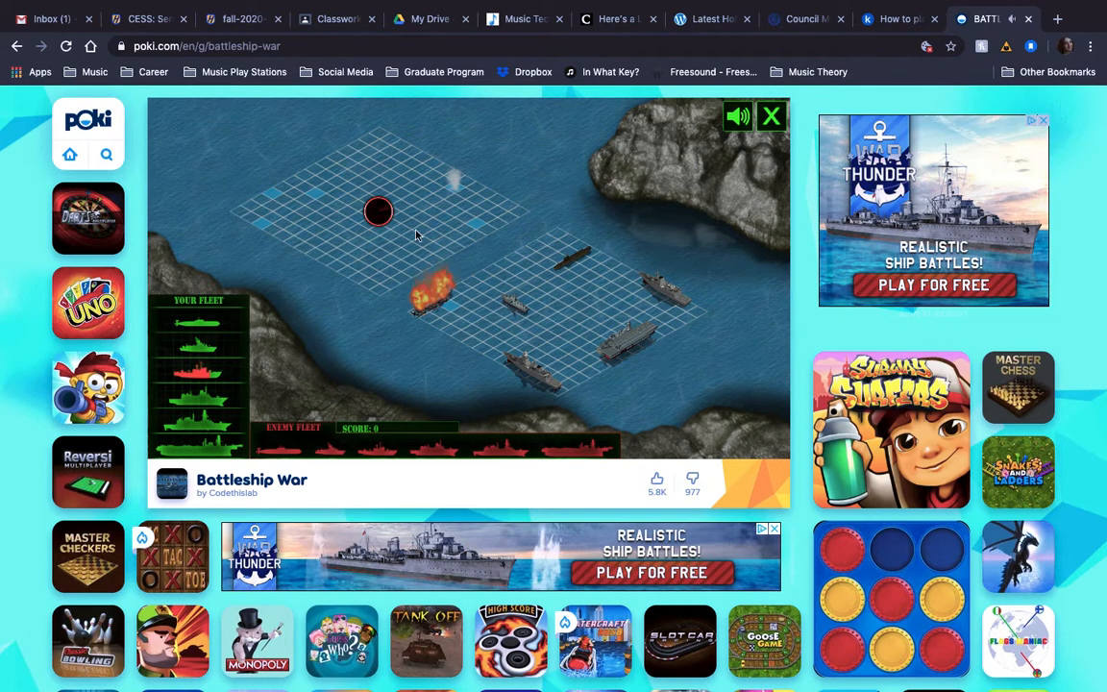
left_click(373, 210)
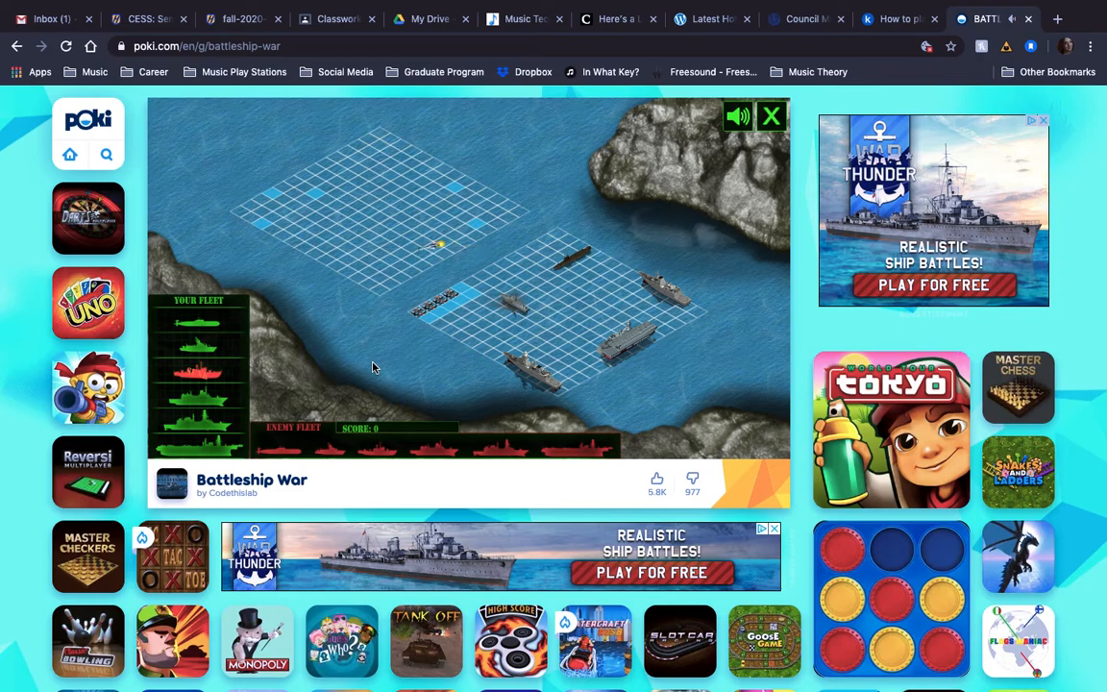
left_click(378, 211)
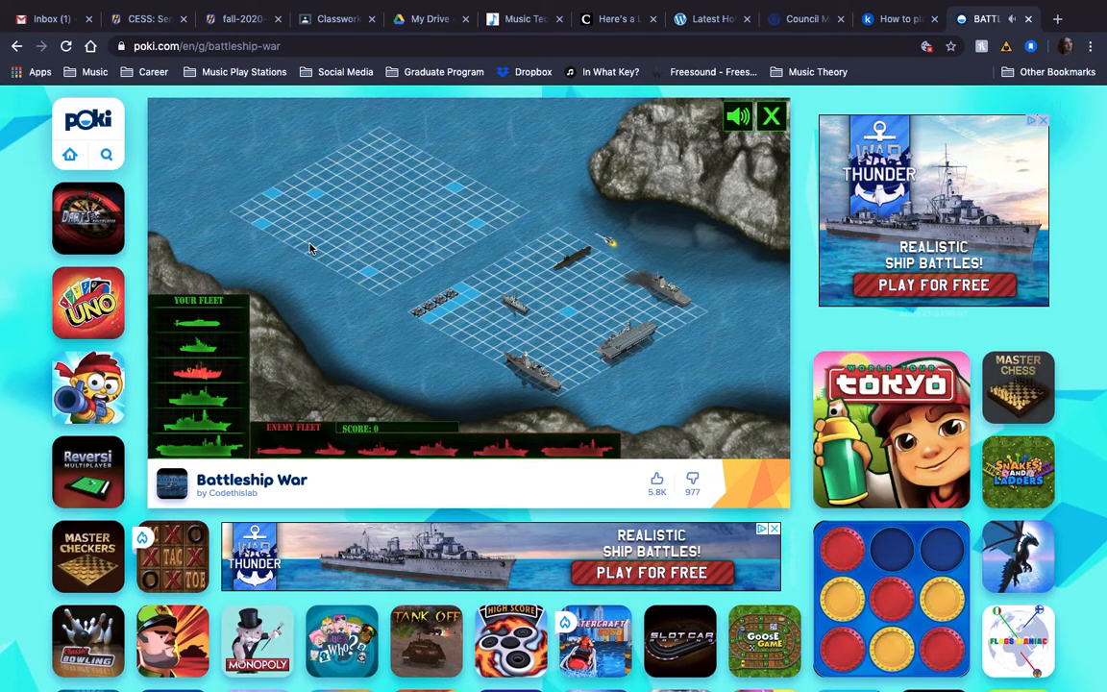
left_click(378, 212)
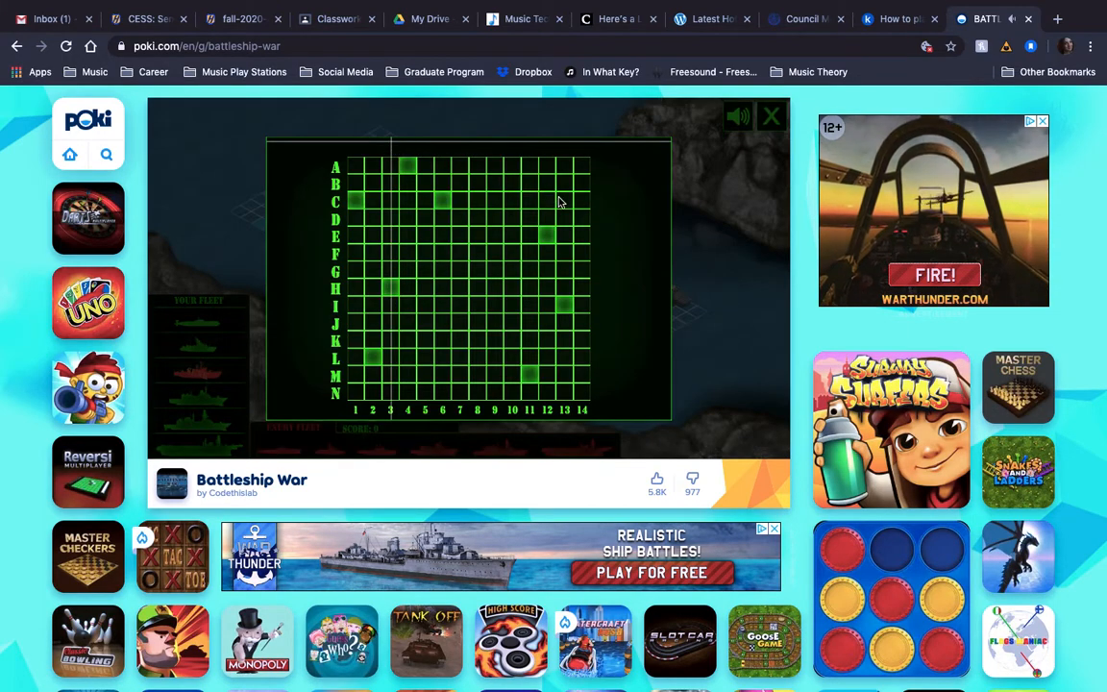
mouse_move(442, 374)
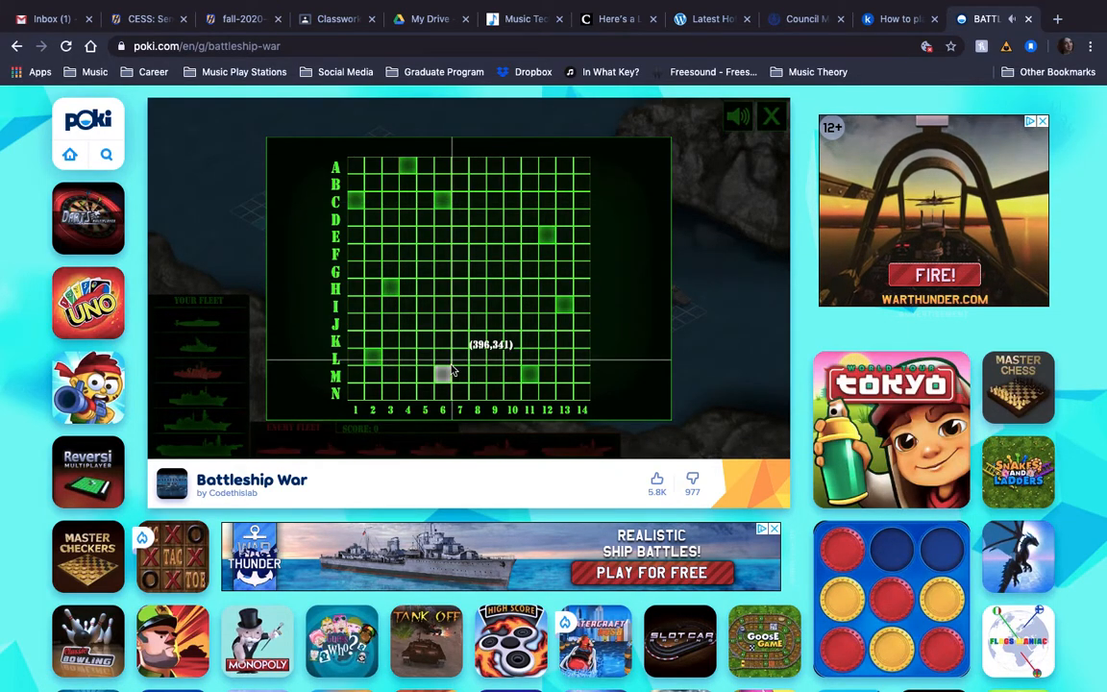
mouse_move(459, 358)
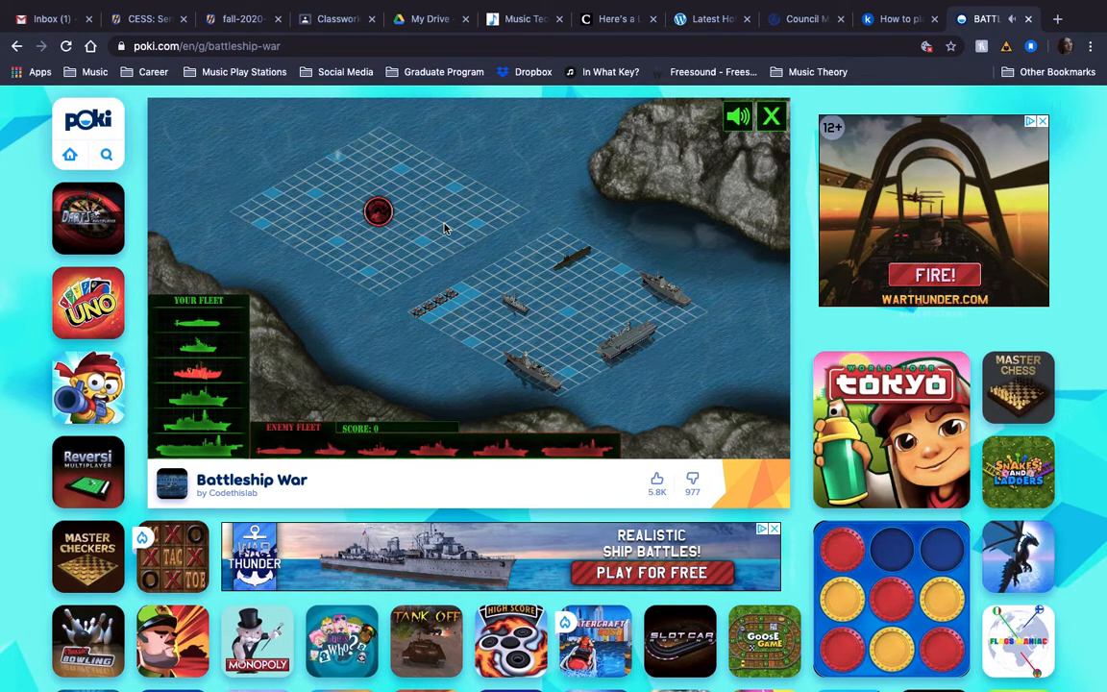
Fire one more shot at the enemy grid before the Poki loading screen appears.
left_click(377, 212)
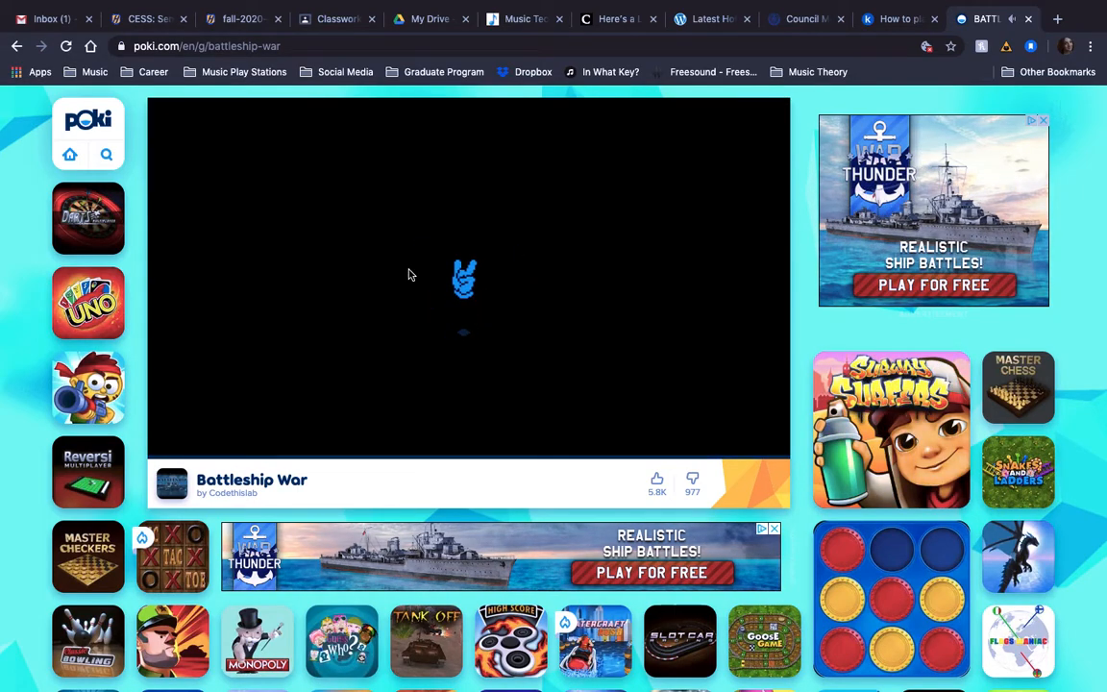
Resume play on the targeting grid after the loading screen.
left_click(464, 279)
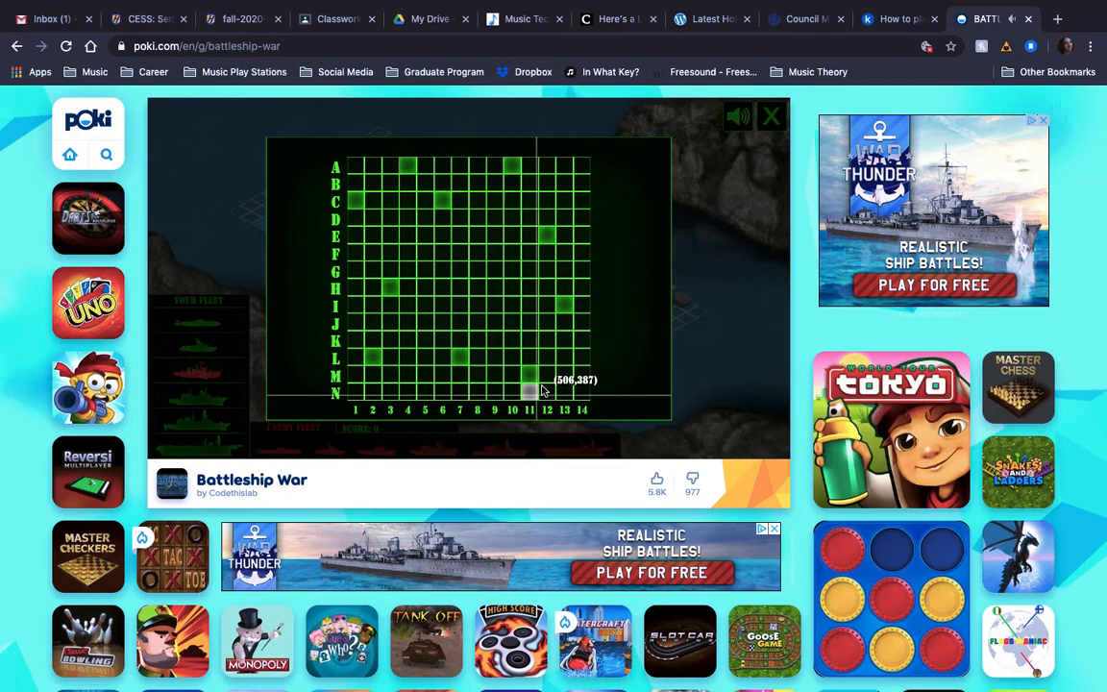
mouse_move(579, 394)
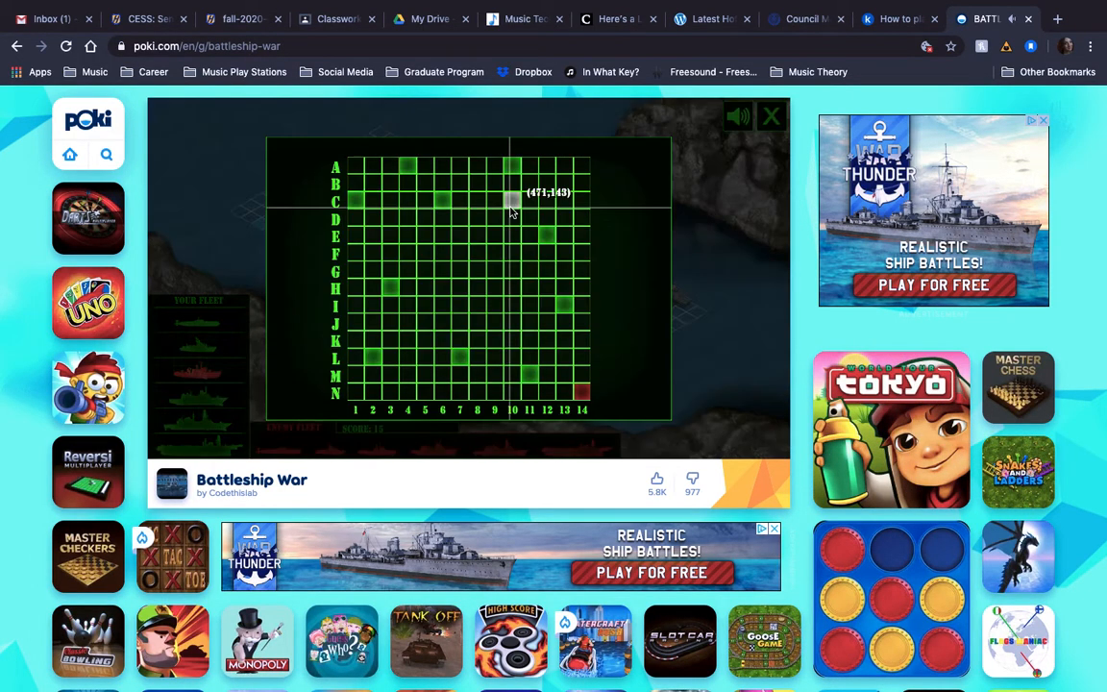
mouse_move(581, 377)
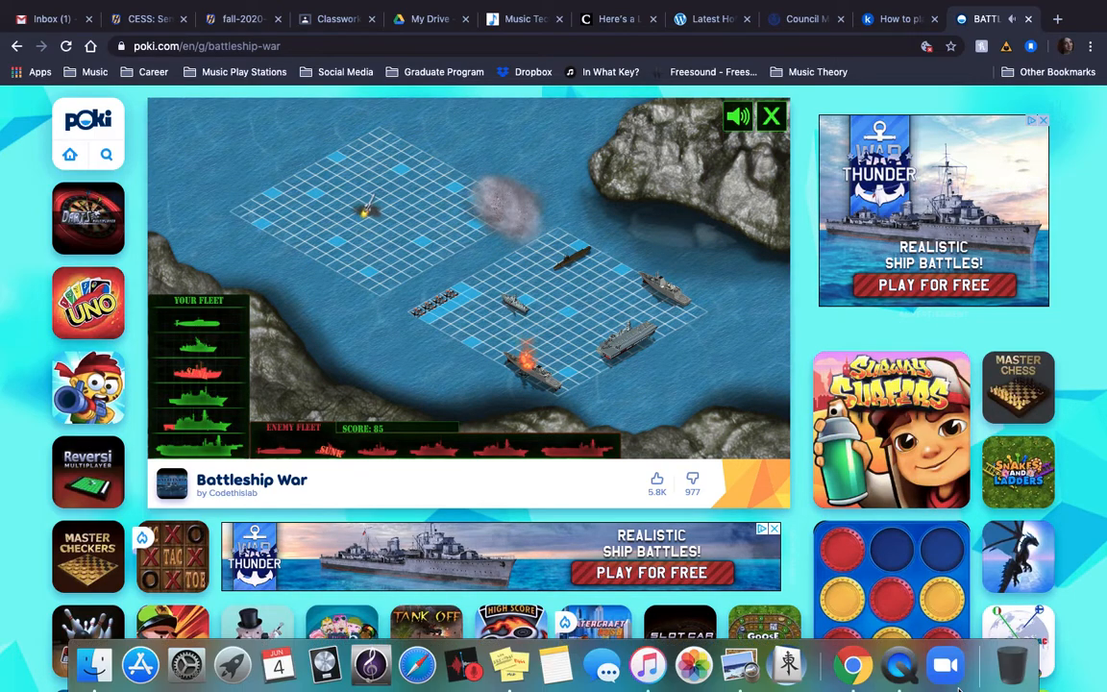
mouse_move(898, 663)
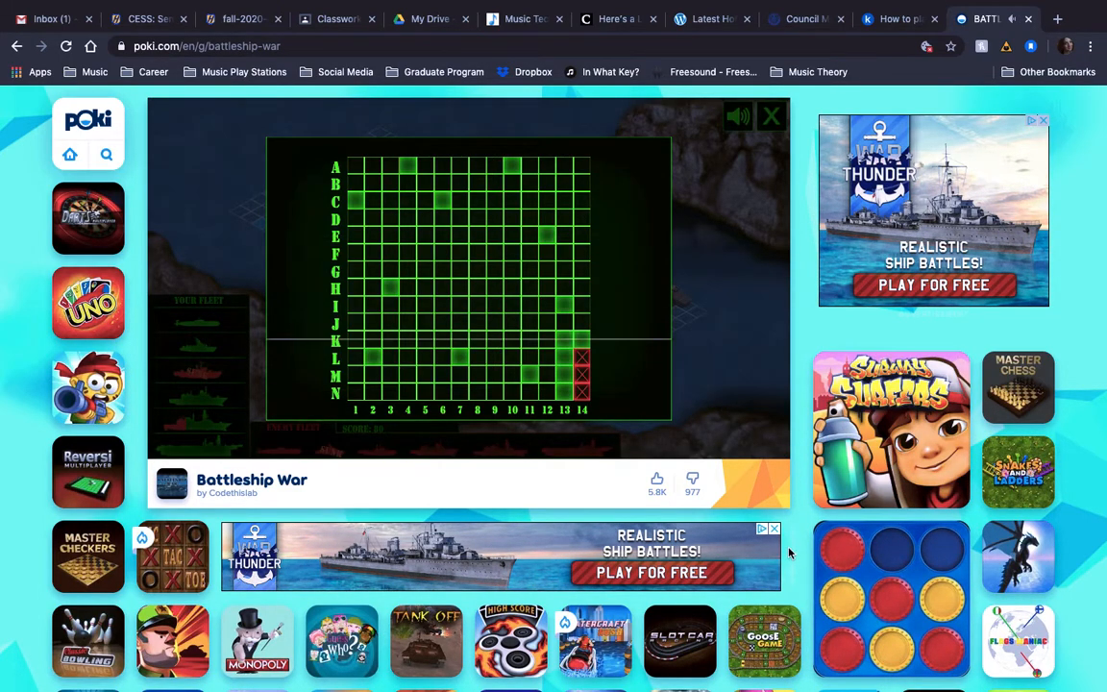
mouse_move(851, 653)
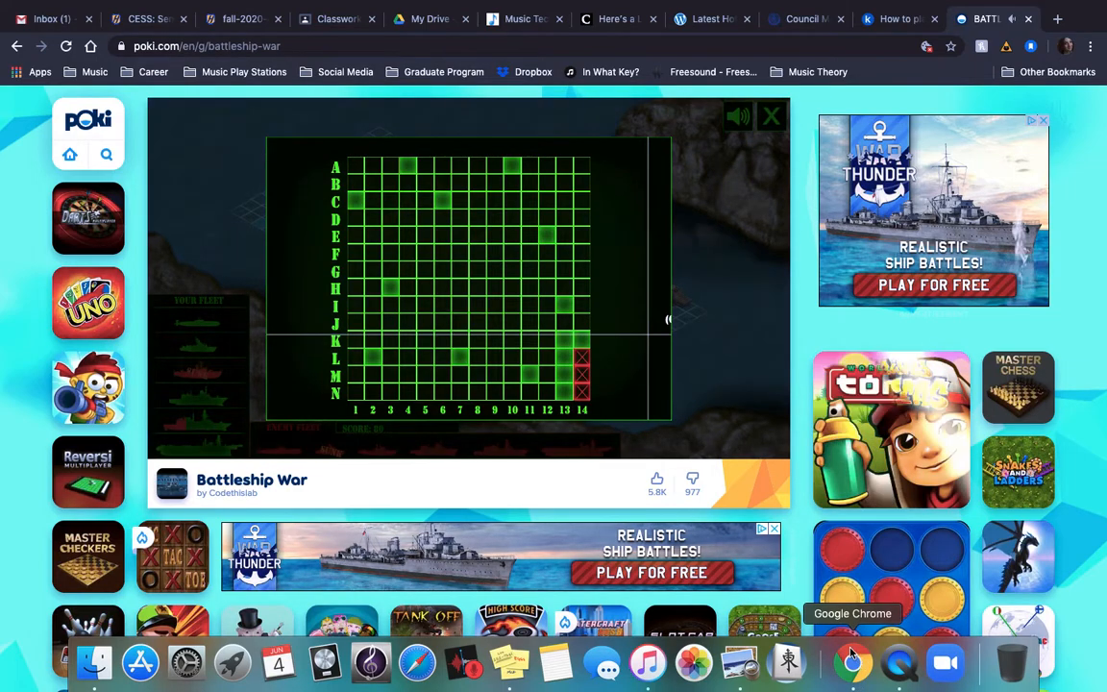